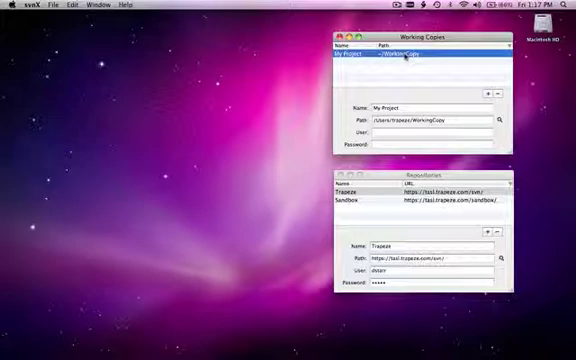
Step: Open the My Project working copy browser from the Working Copies list
double_click(385, 58)
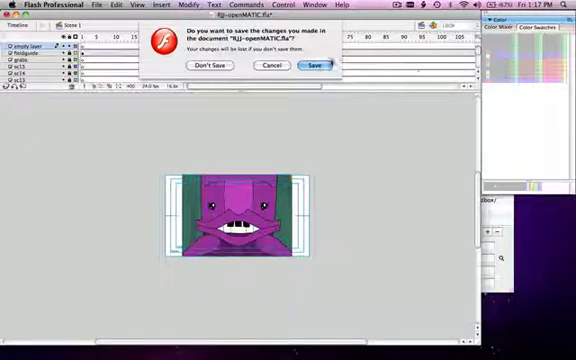
Step: Save the changes to RJJ-openMATIC.fla when closing the document
left_click(318, 64)
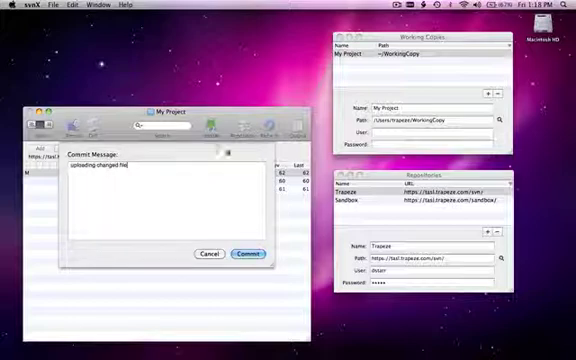
Step: Commit RJJ-openMATIC.fla with the message 'uploading changed file'
left_click(249, 253)
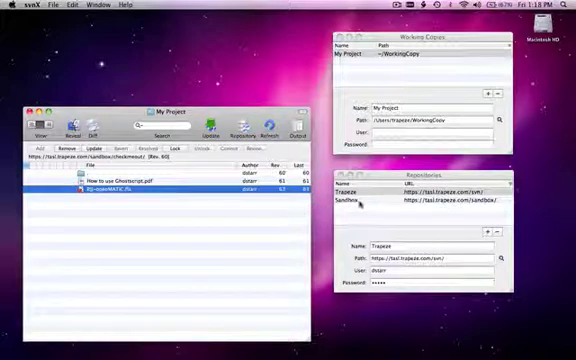
Step: Open the Sandbox repository log and select revision 63 to view its details
double_click(360, 203)
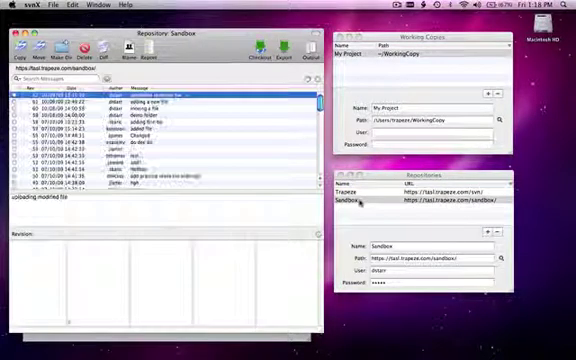
left_click(160, 93)
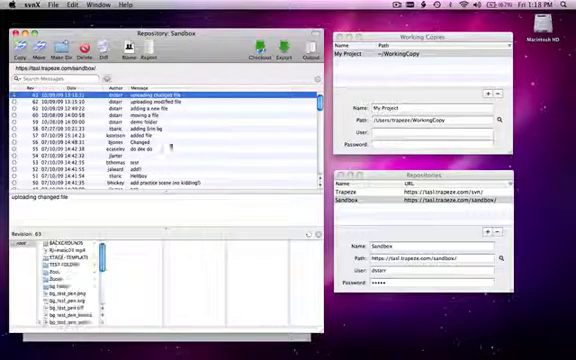